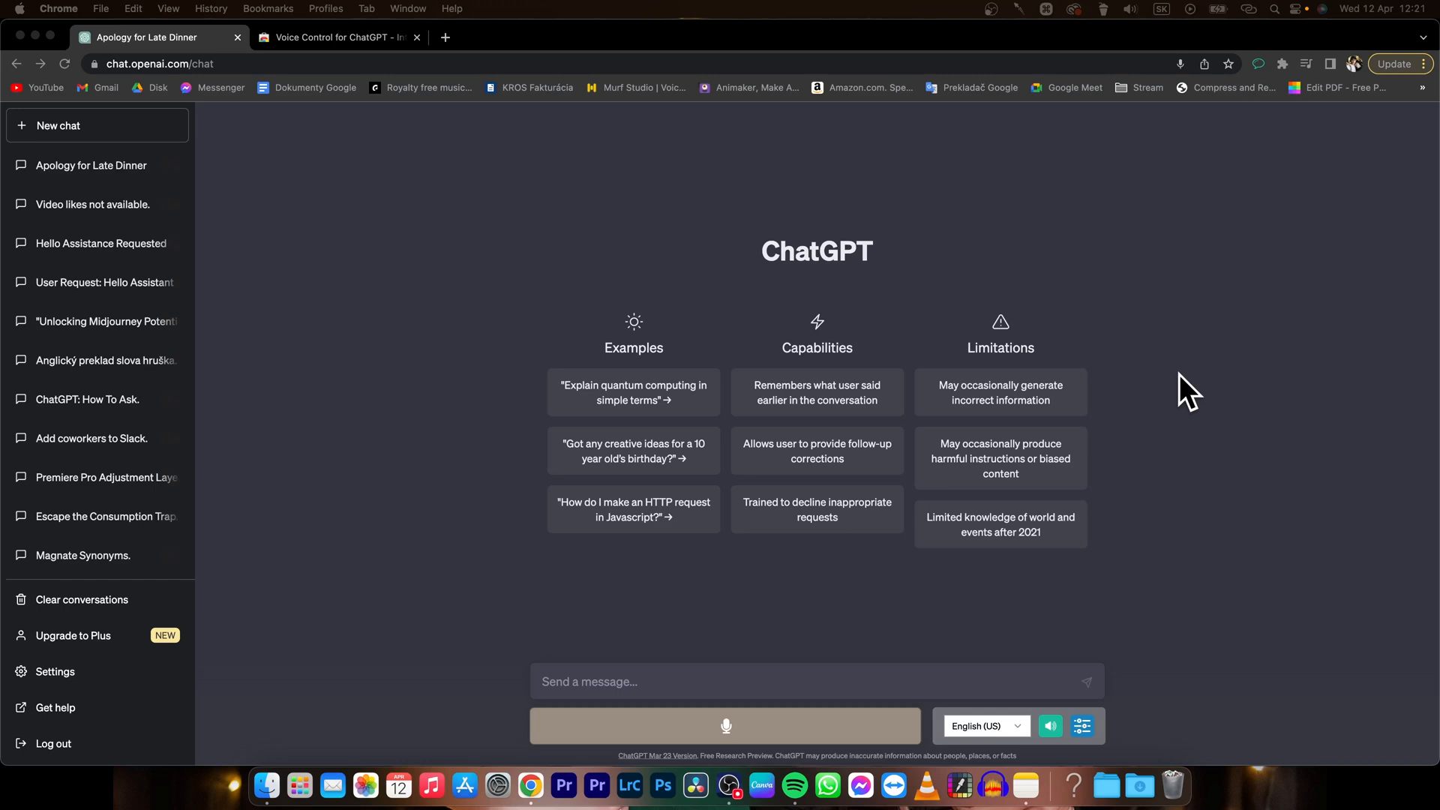
pyautogui.moveTo(933, 594)
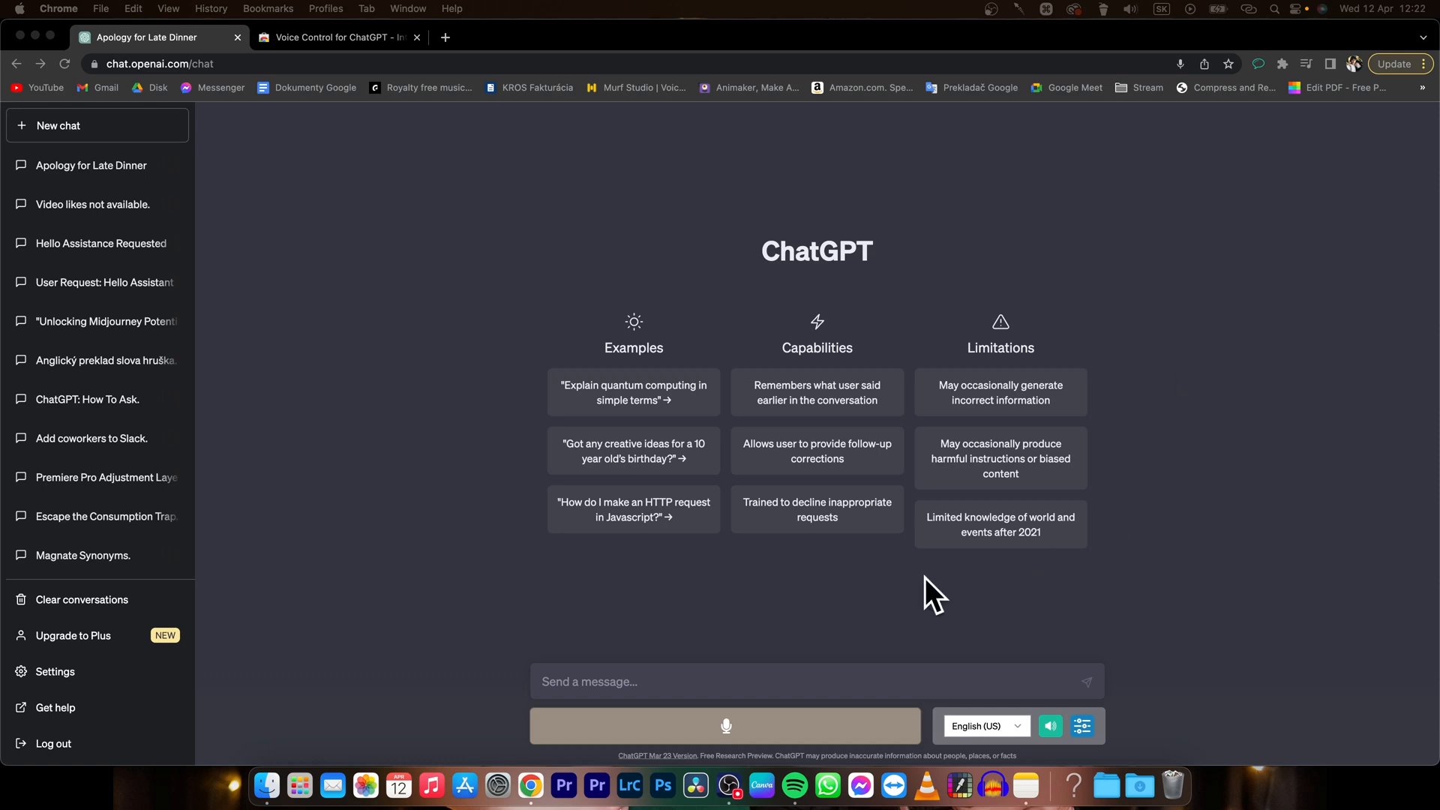
pyautogui.moveTo(806, 687)
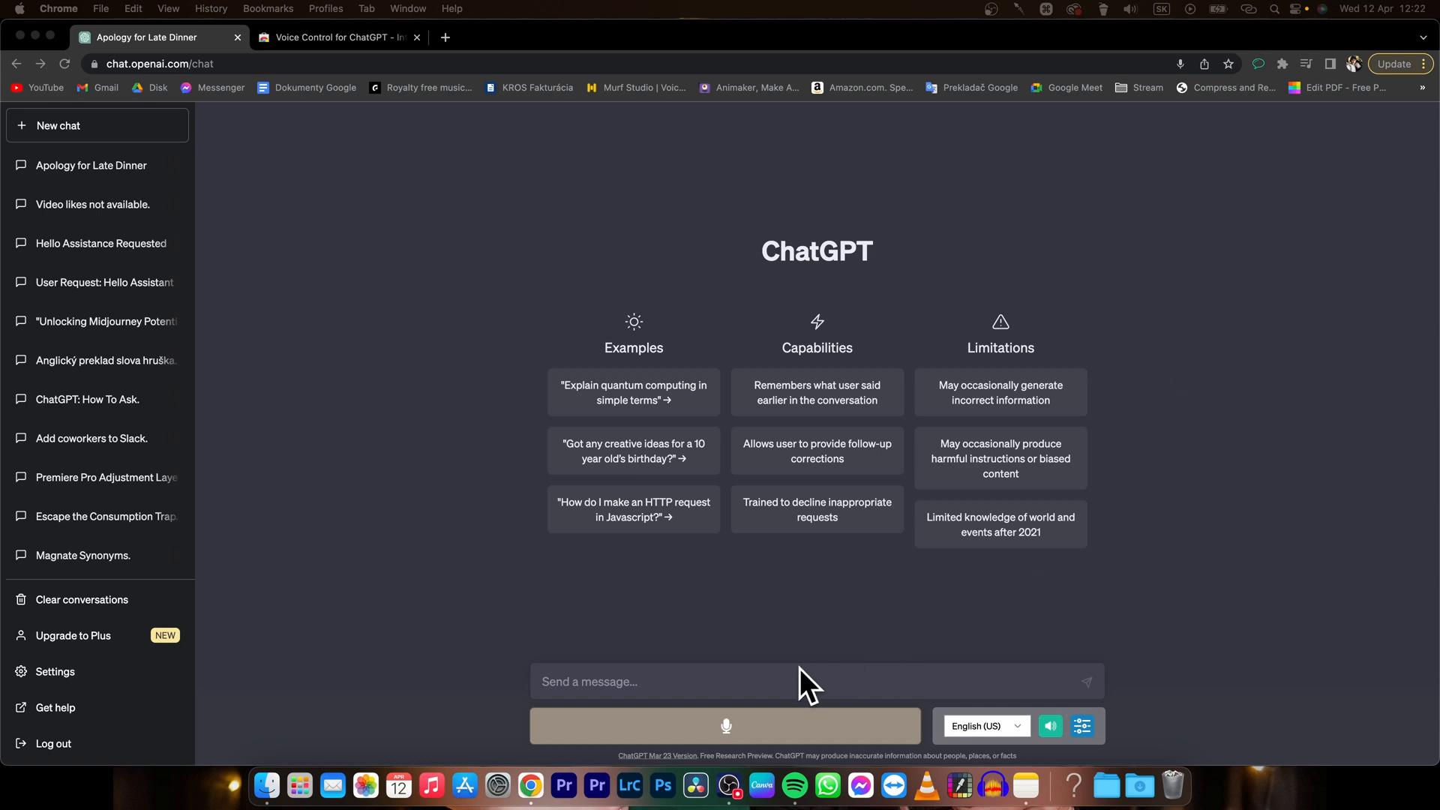
pyautogui.moveTo(868, 643)
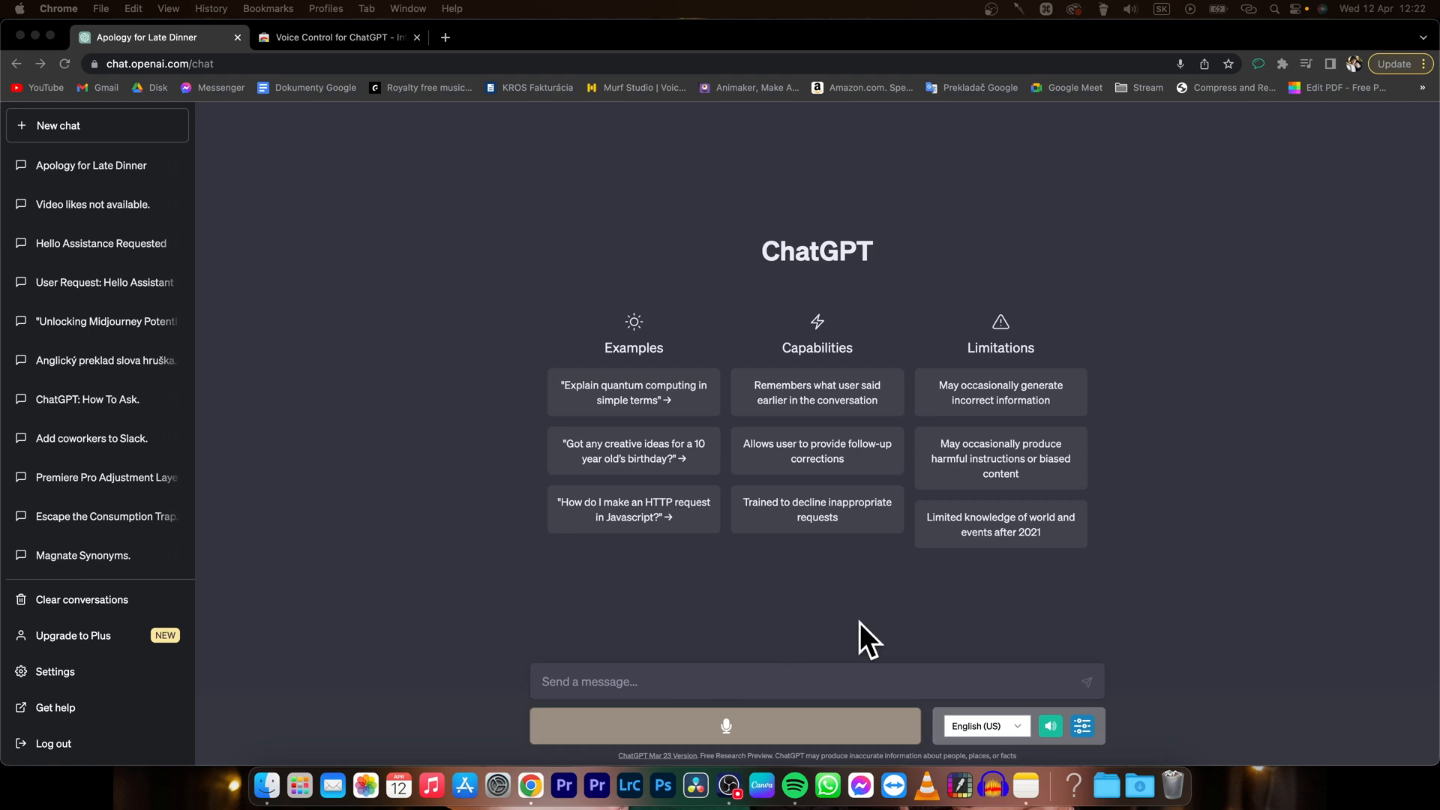
# Step: Open a fresh, empty 'New chat' conversation from the ChatGPT sidebar
pyautogui.click(1257, 63)
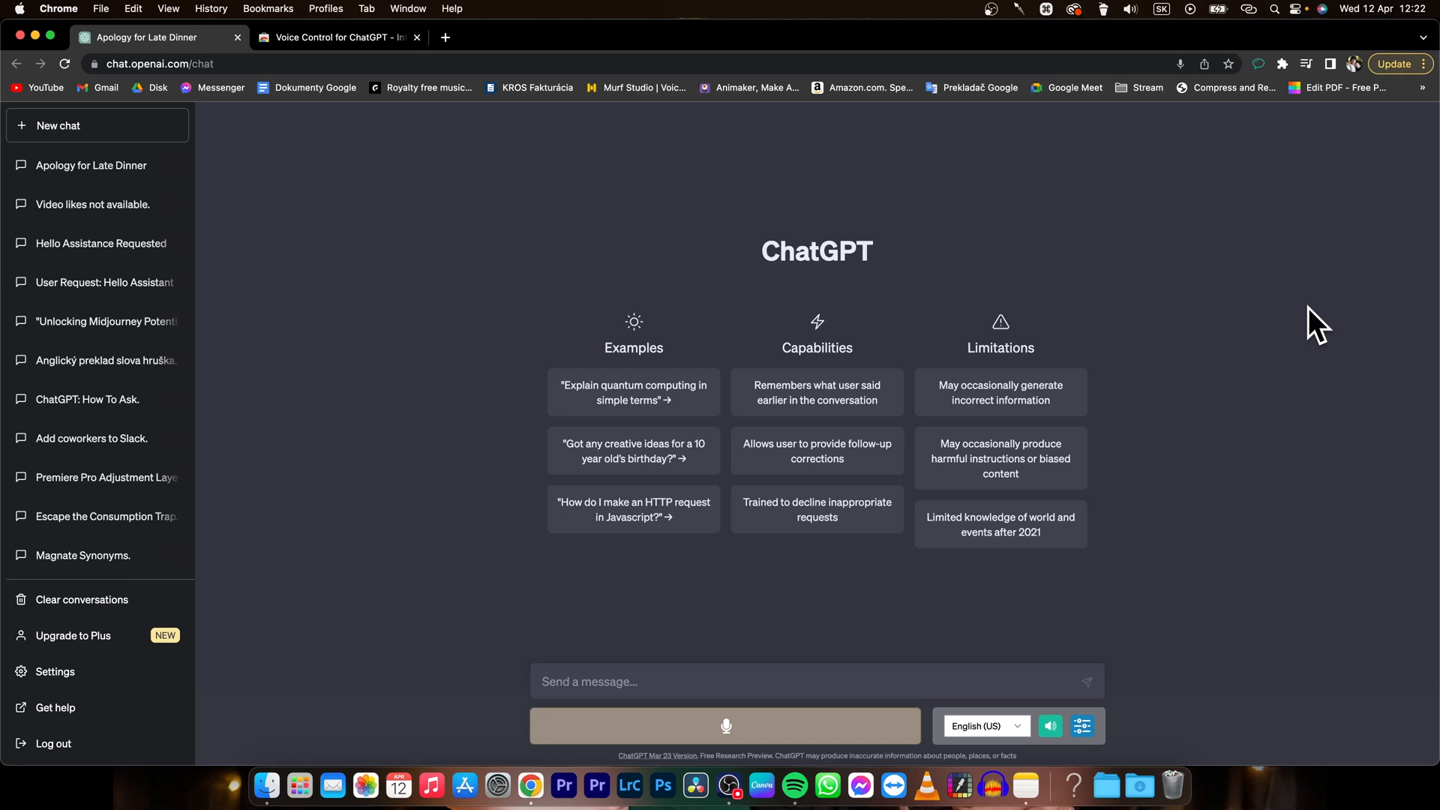
pyautogui.moveTo(1270, 332)
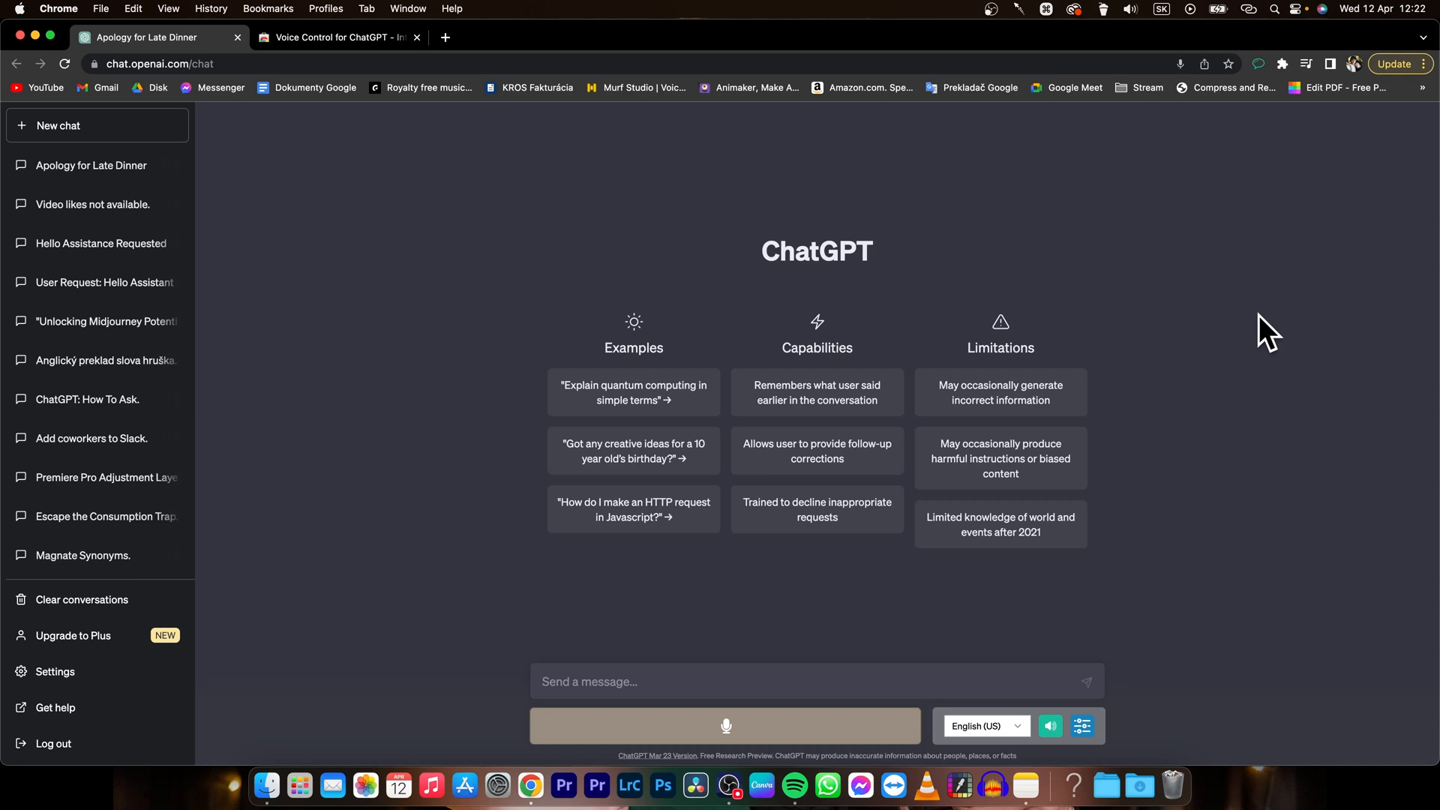
pyautogui.moveTo(1186, 441)
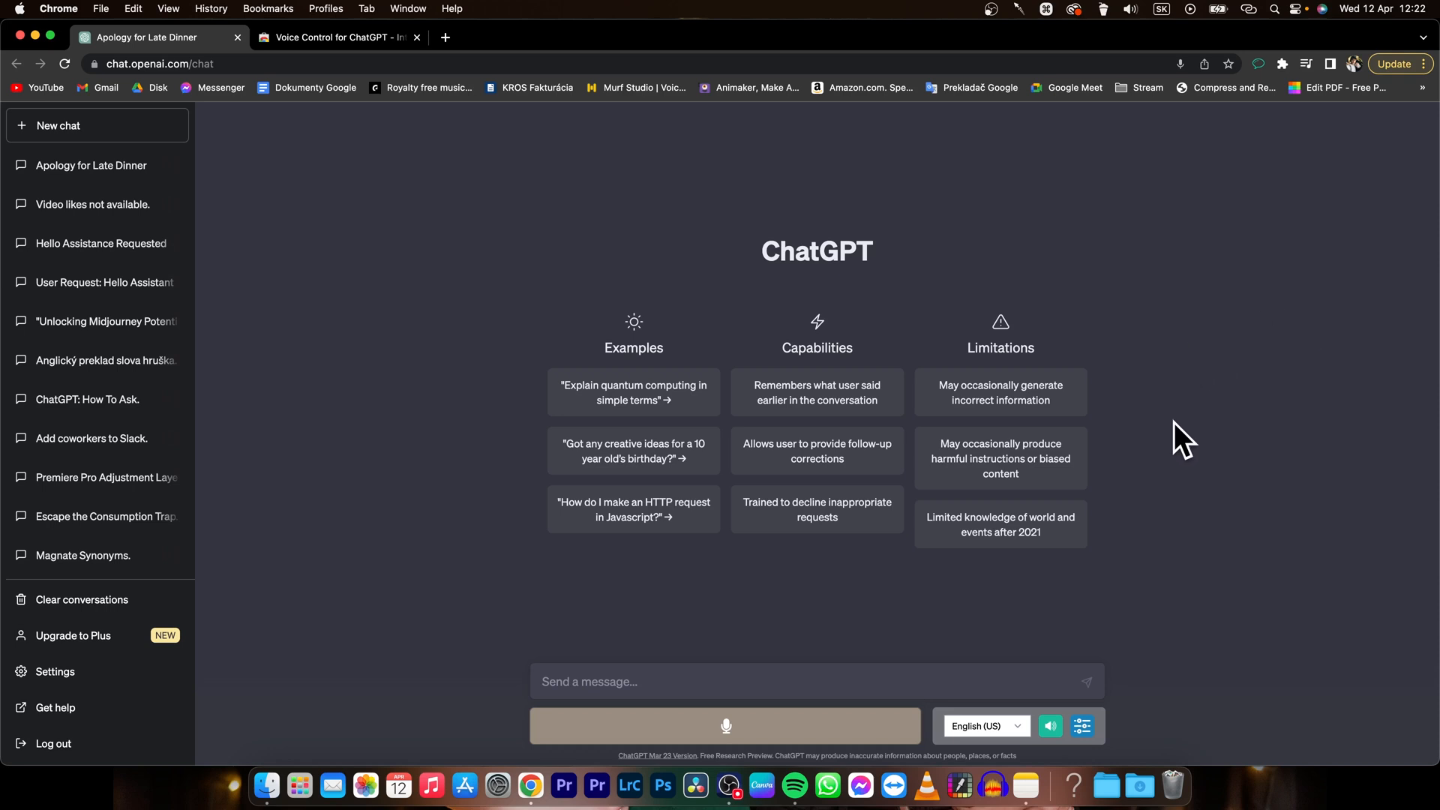
pyautogui.moveTo(734, 670)
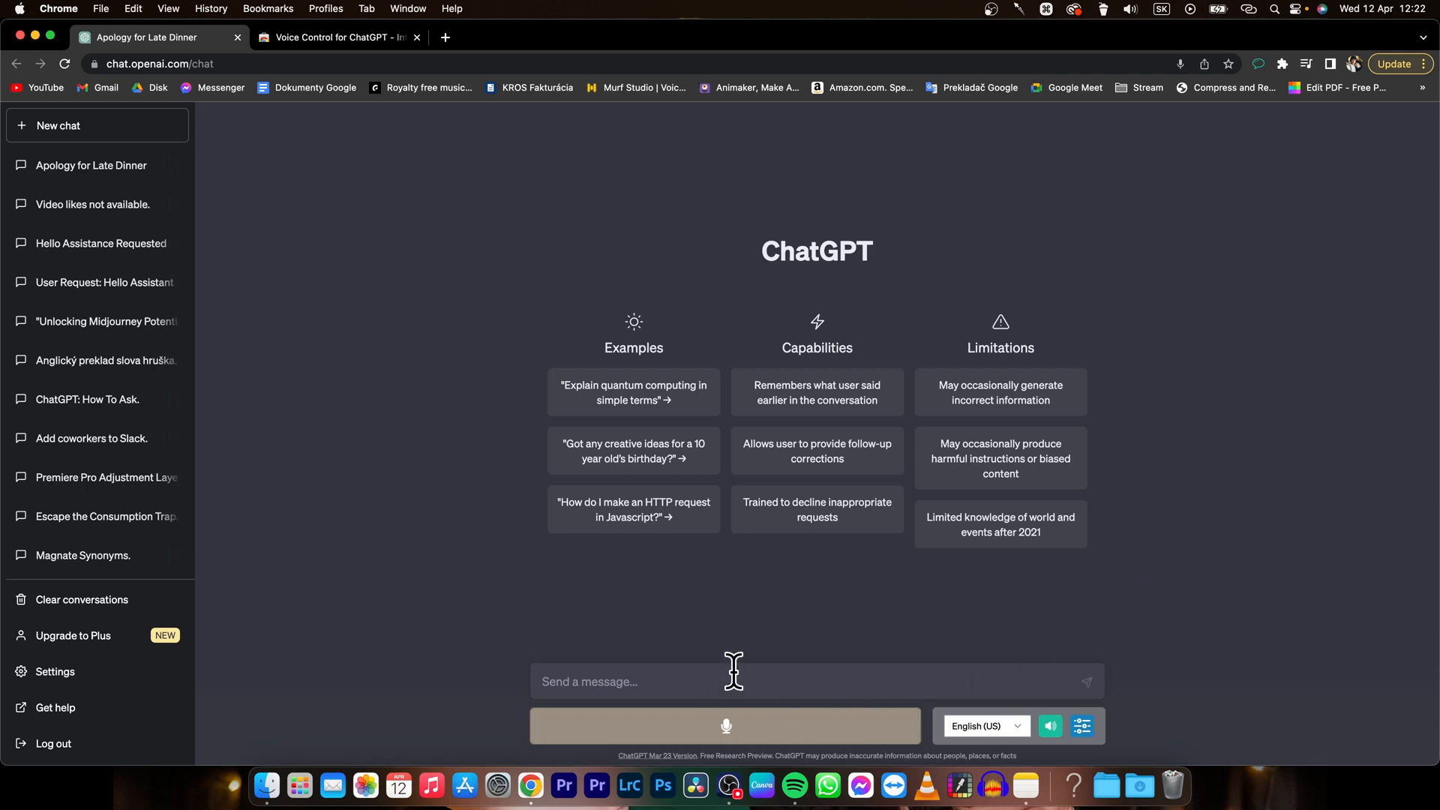
pyautogui.moveTo(873, 672)
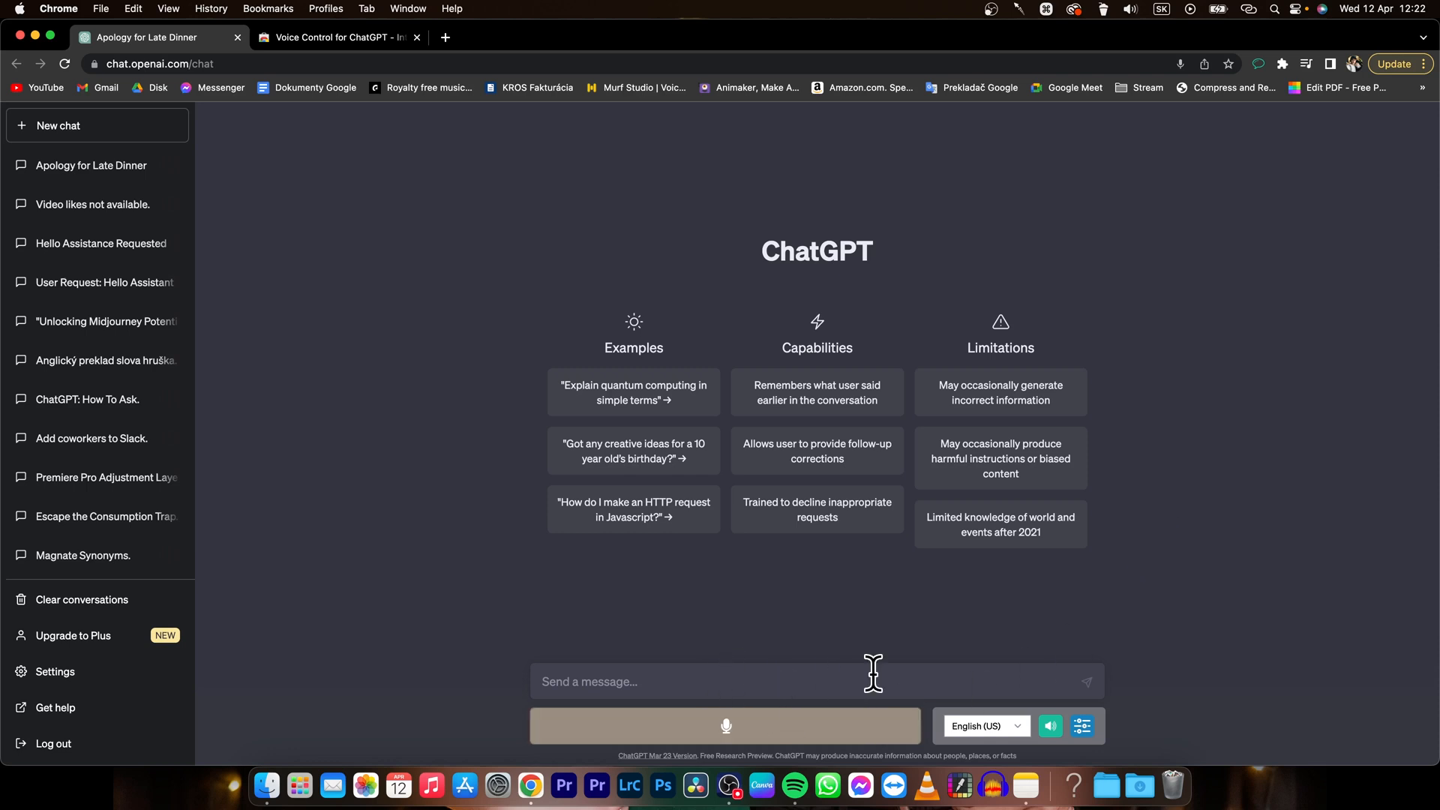
pyautogui.click(58, 126)
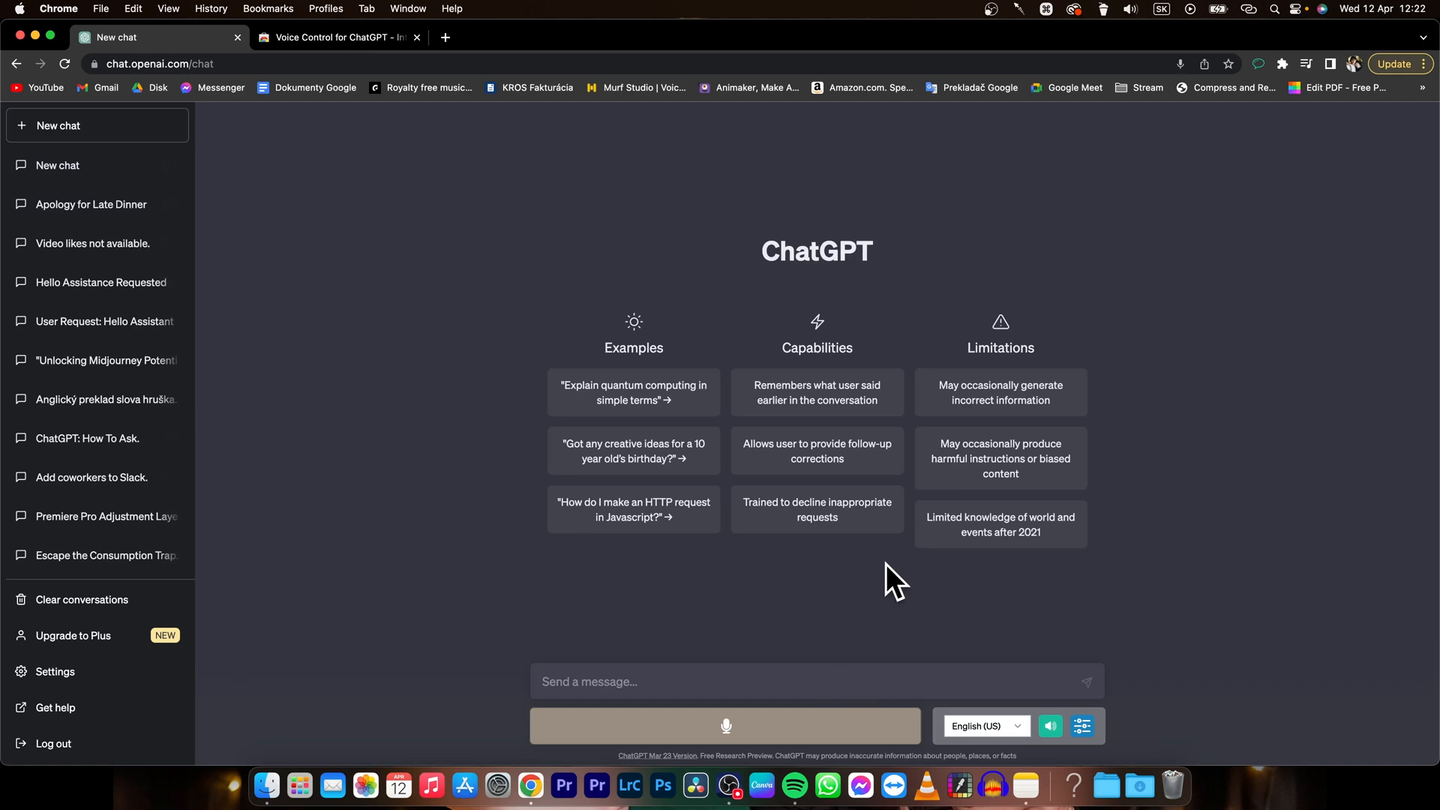
pyautogui.moveTo(1260, 72)
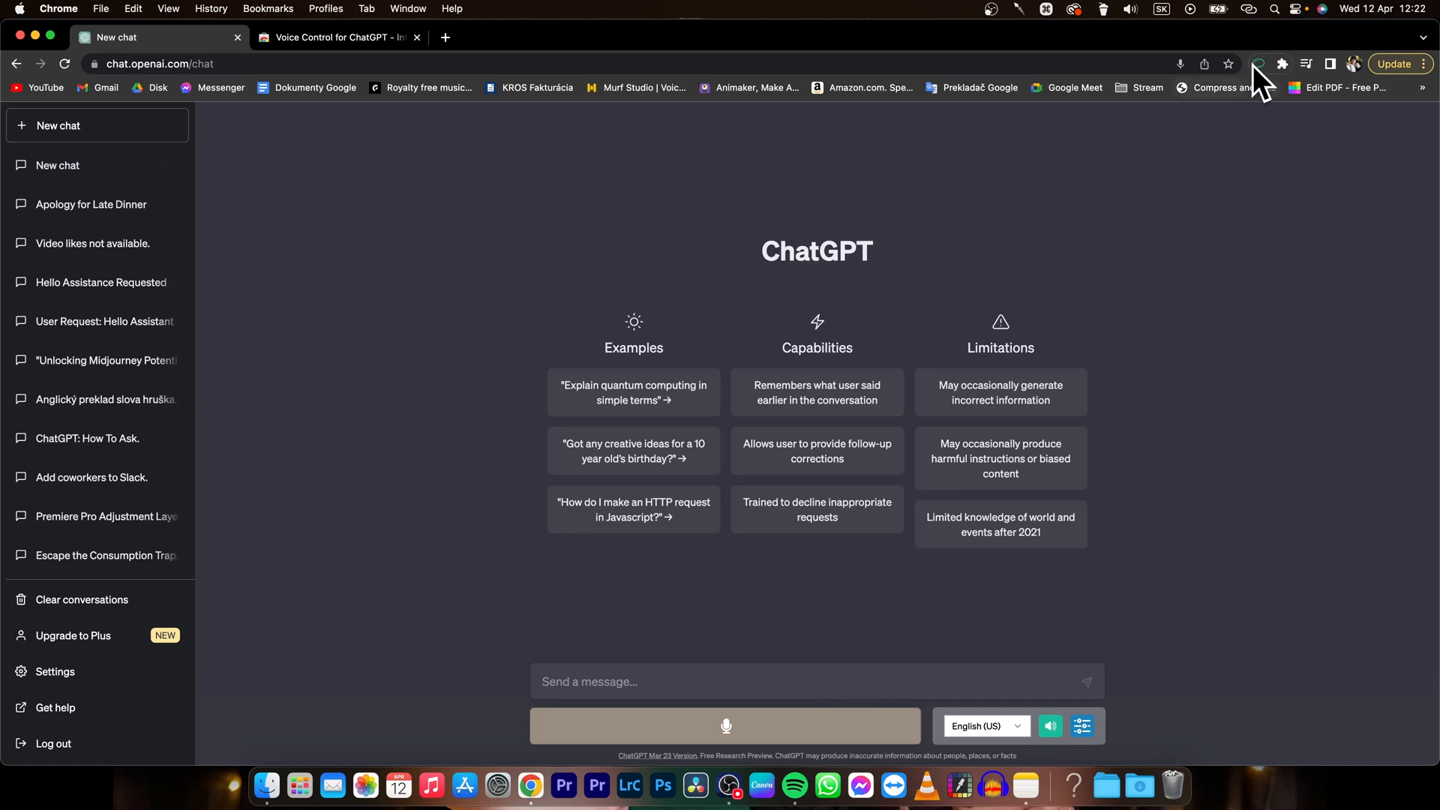
pyautogui.moveTo(1301, 564)
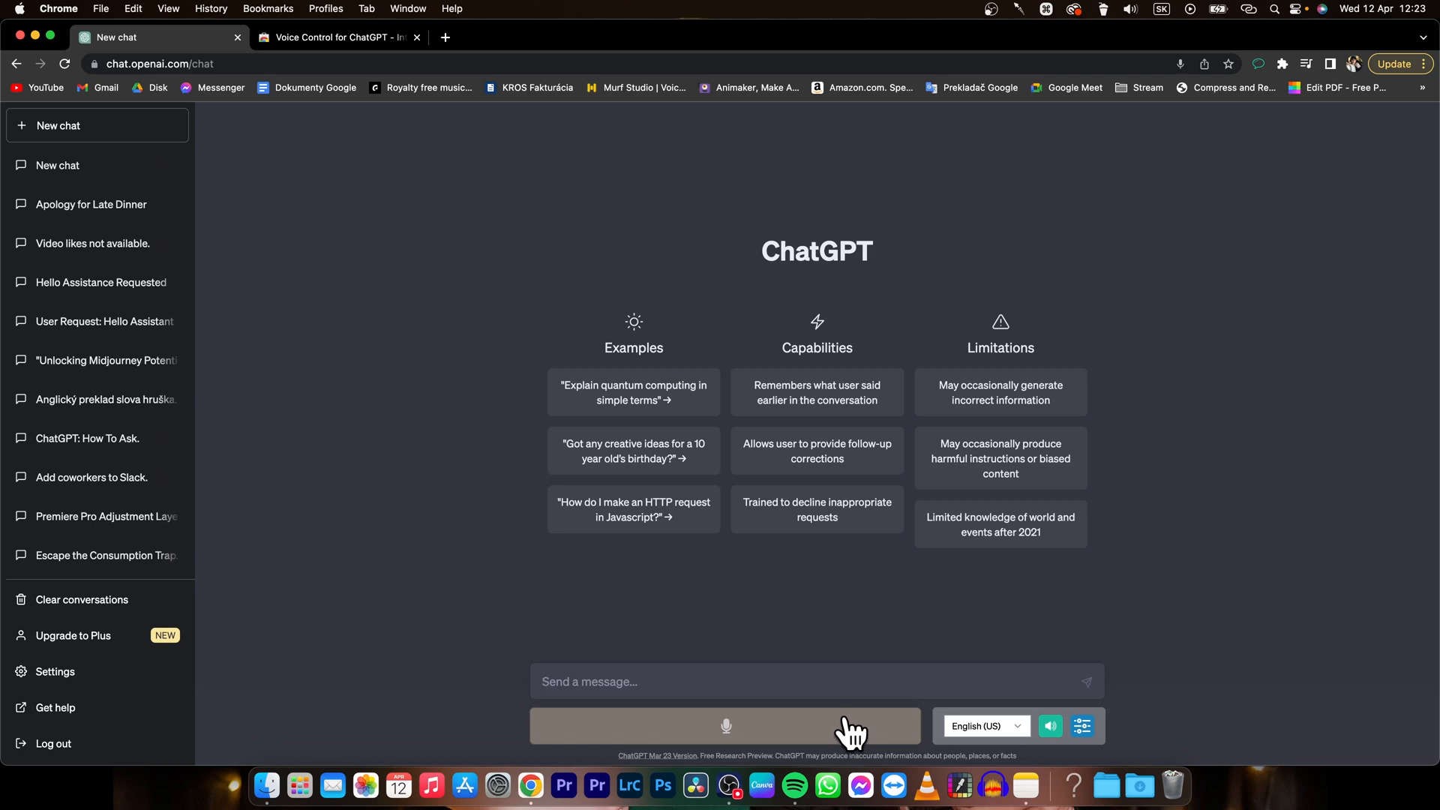
# Step: Dictate 'write me angry email on my coworker because… work due to his' by voice
pyautogui.click(725, 725)
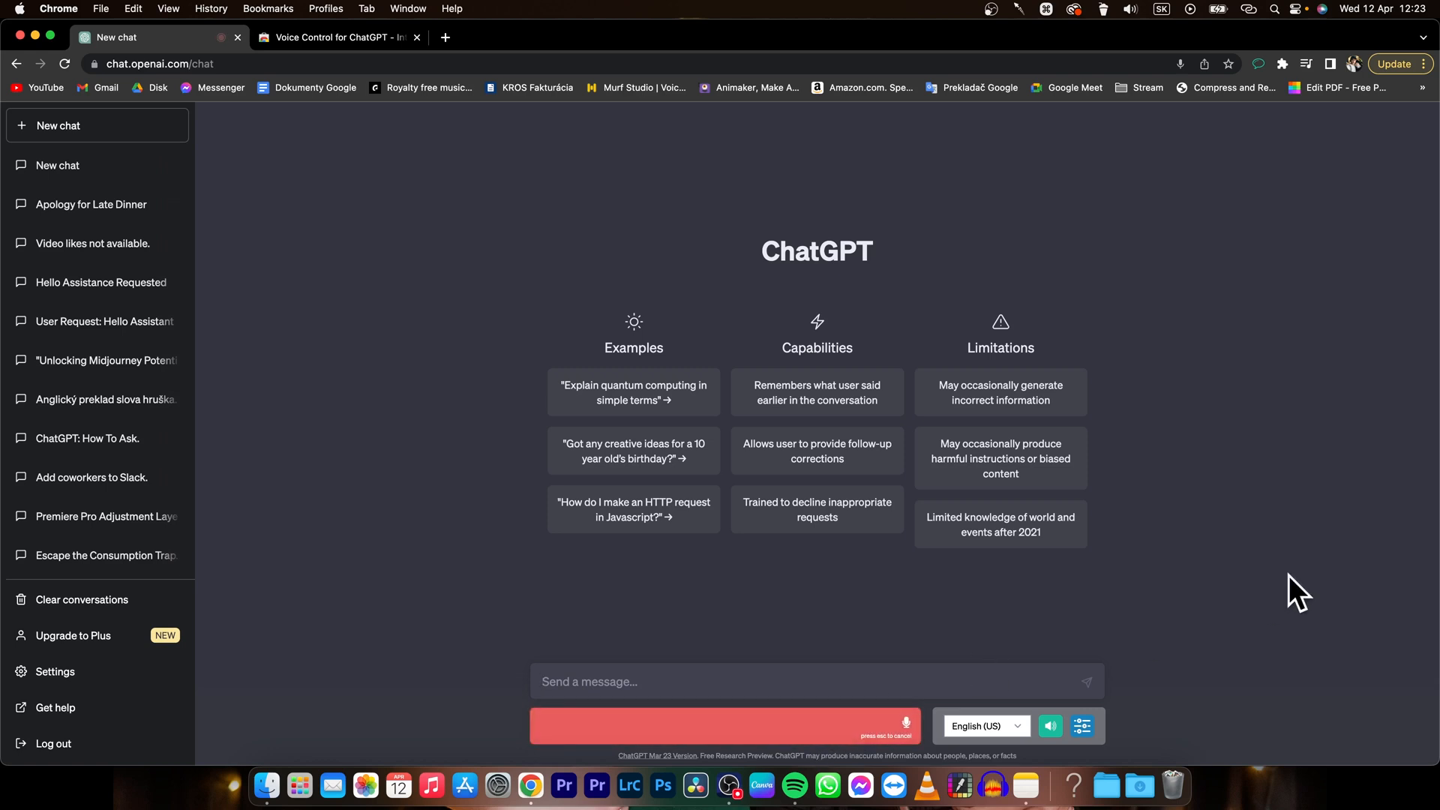
pyautogui.write('write me angry email')
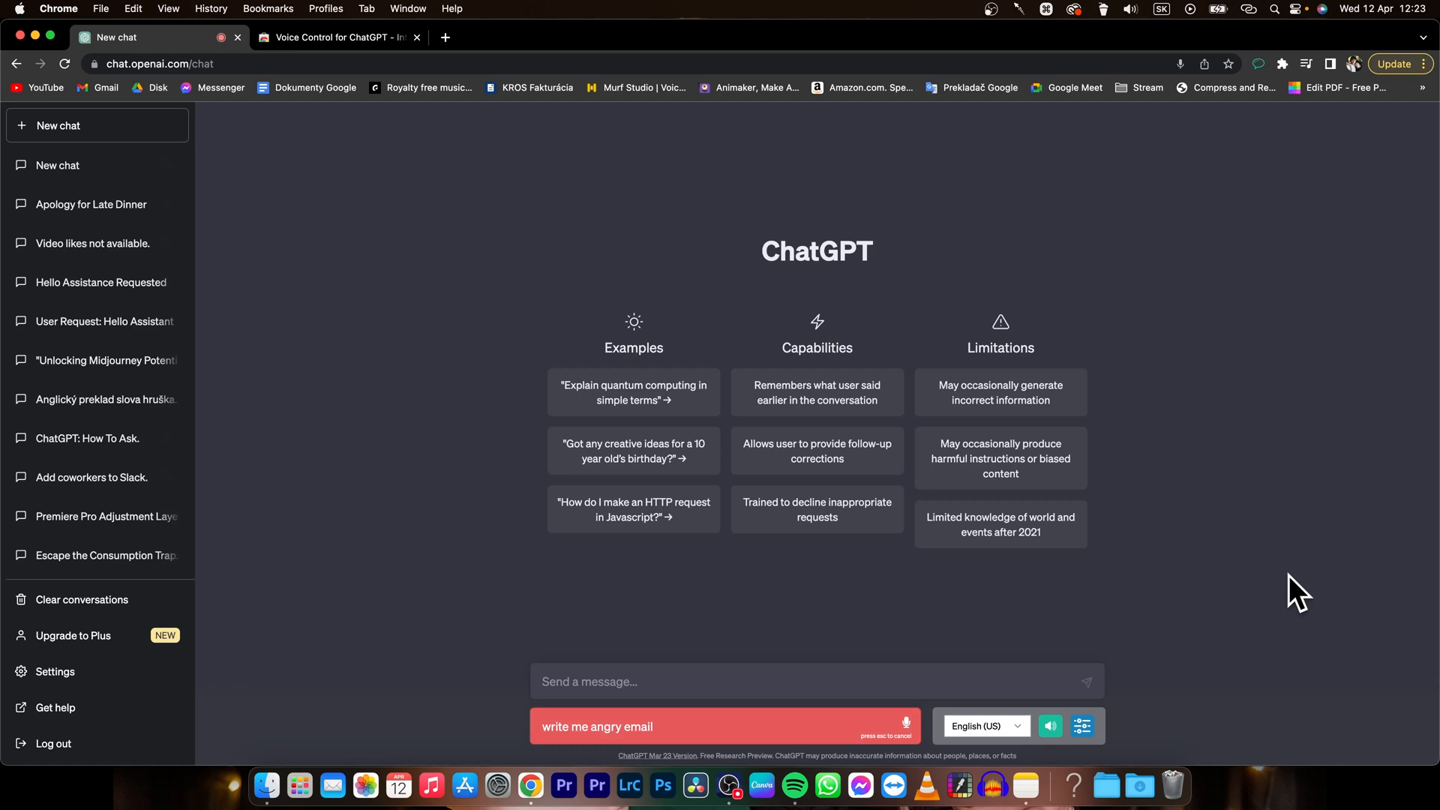
pyautogui.write('on my coworker because I have to do his job')
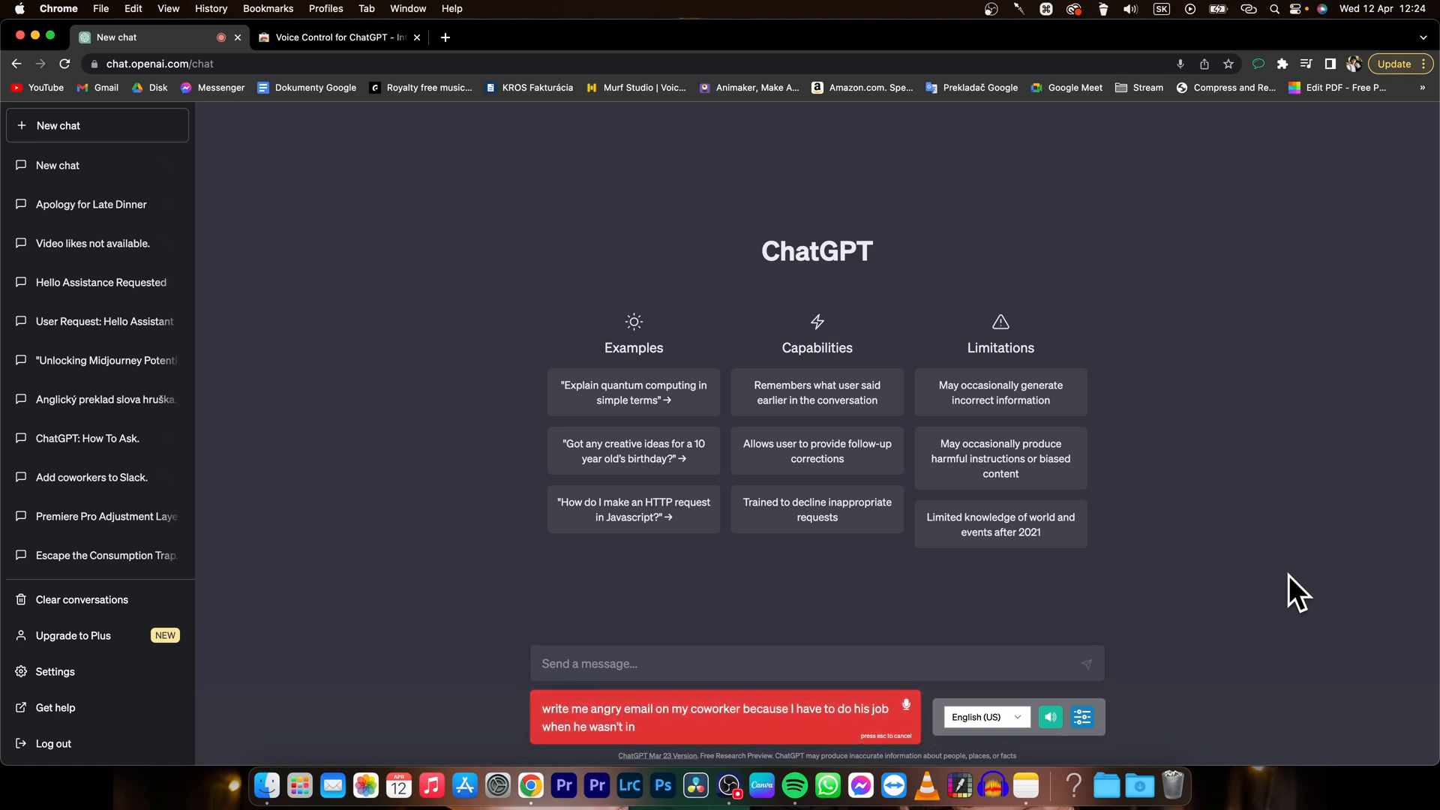
pyautogui.write('work due to his')
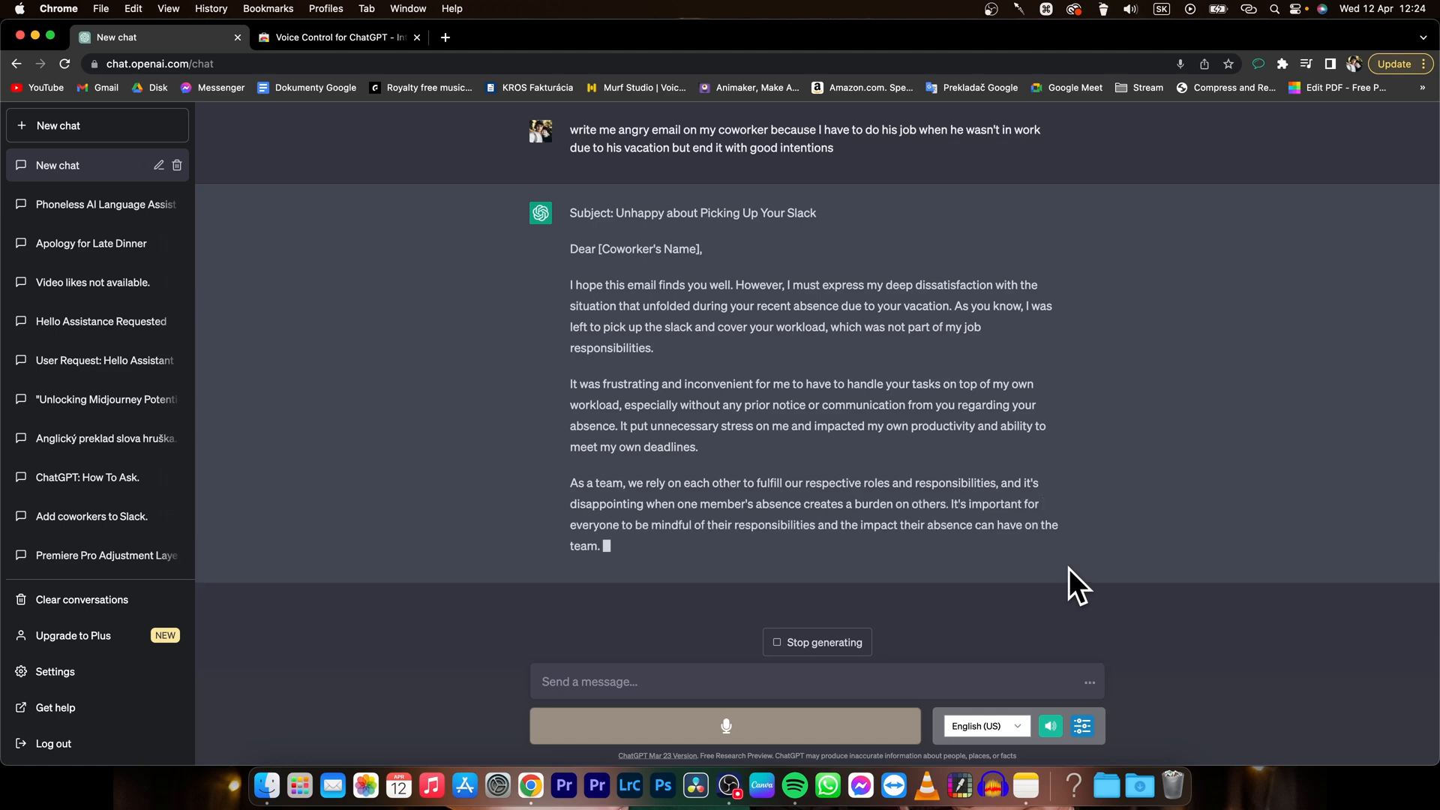
# Step: Scroll down to follow the generated email until it ends on a constructive note
pyautogui.scroll(-3)
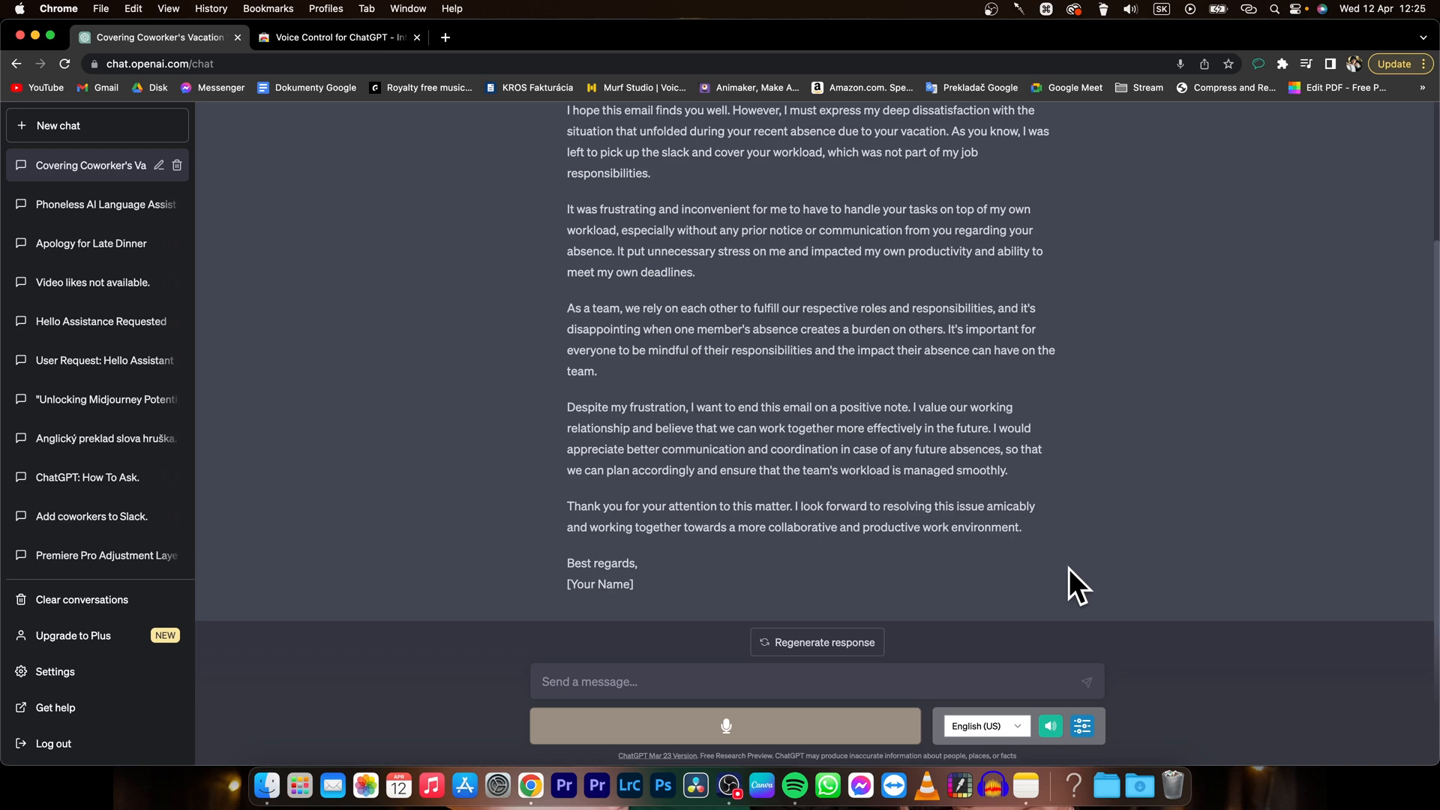
# Step: Scroll through the finished email from its subject line to the sign-off
pyautogui.scroll(3)
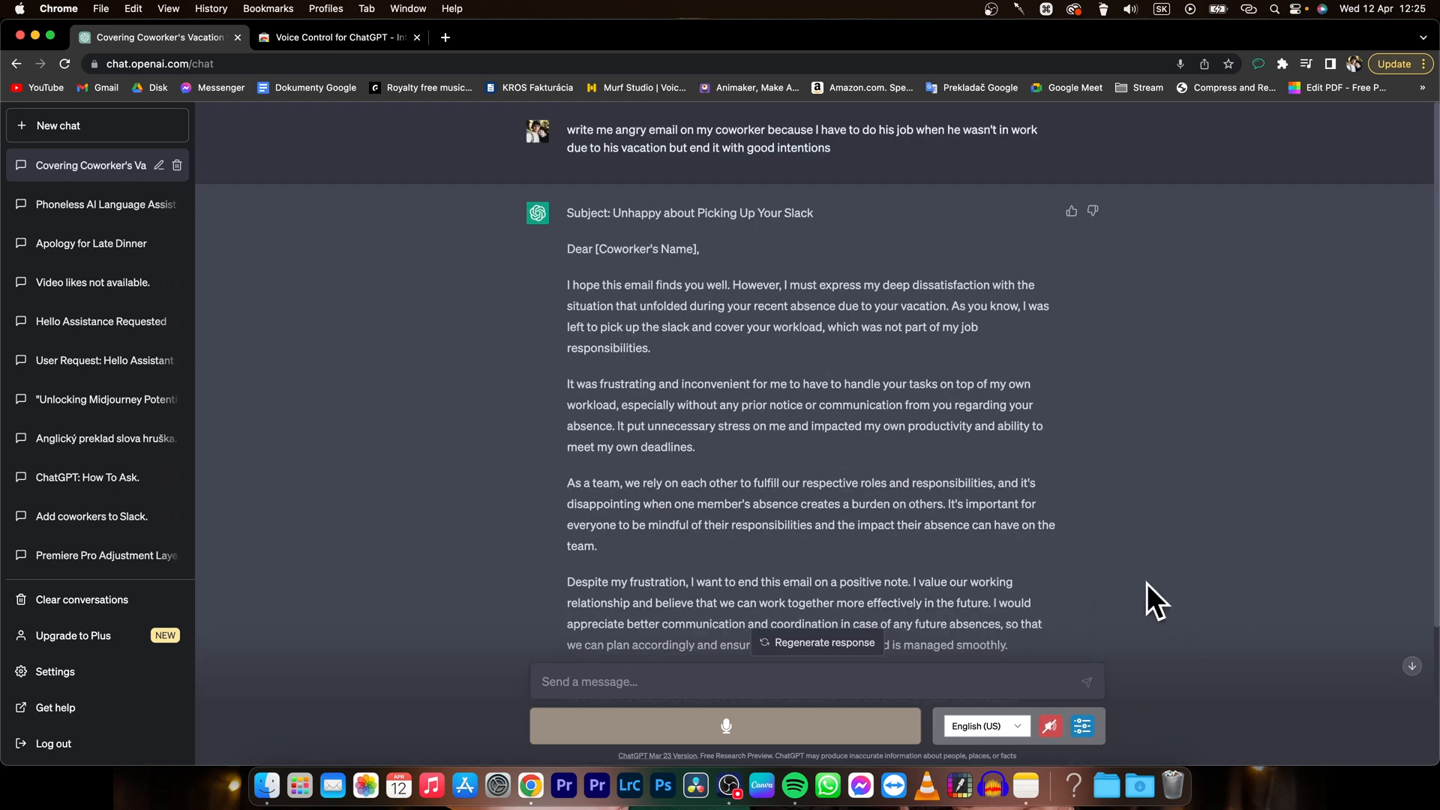
pyautogui.moveTo(1143, 541)
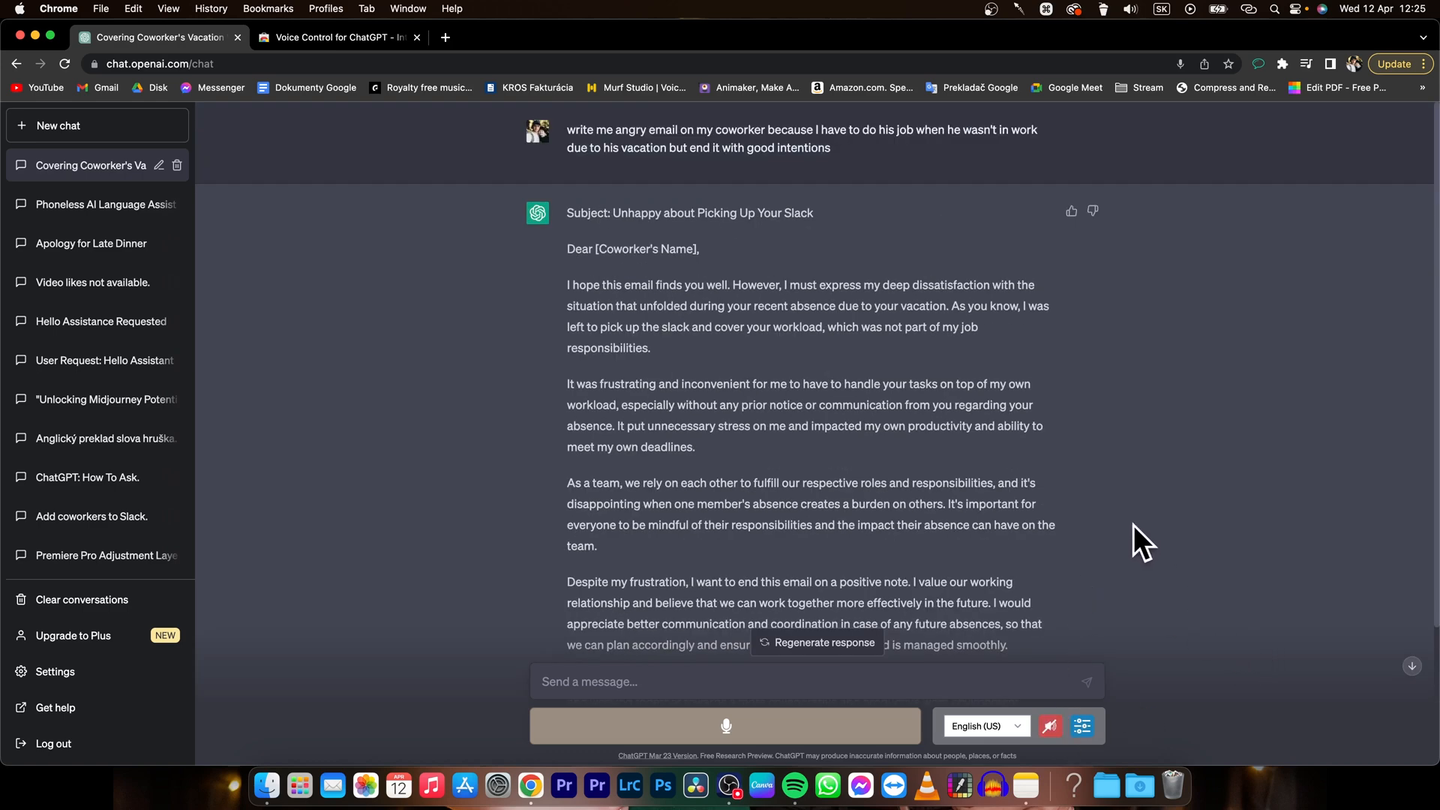
pyautogui.scroll(-3)
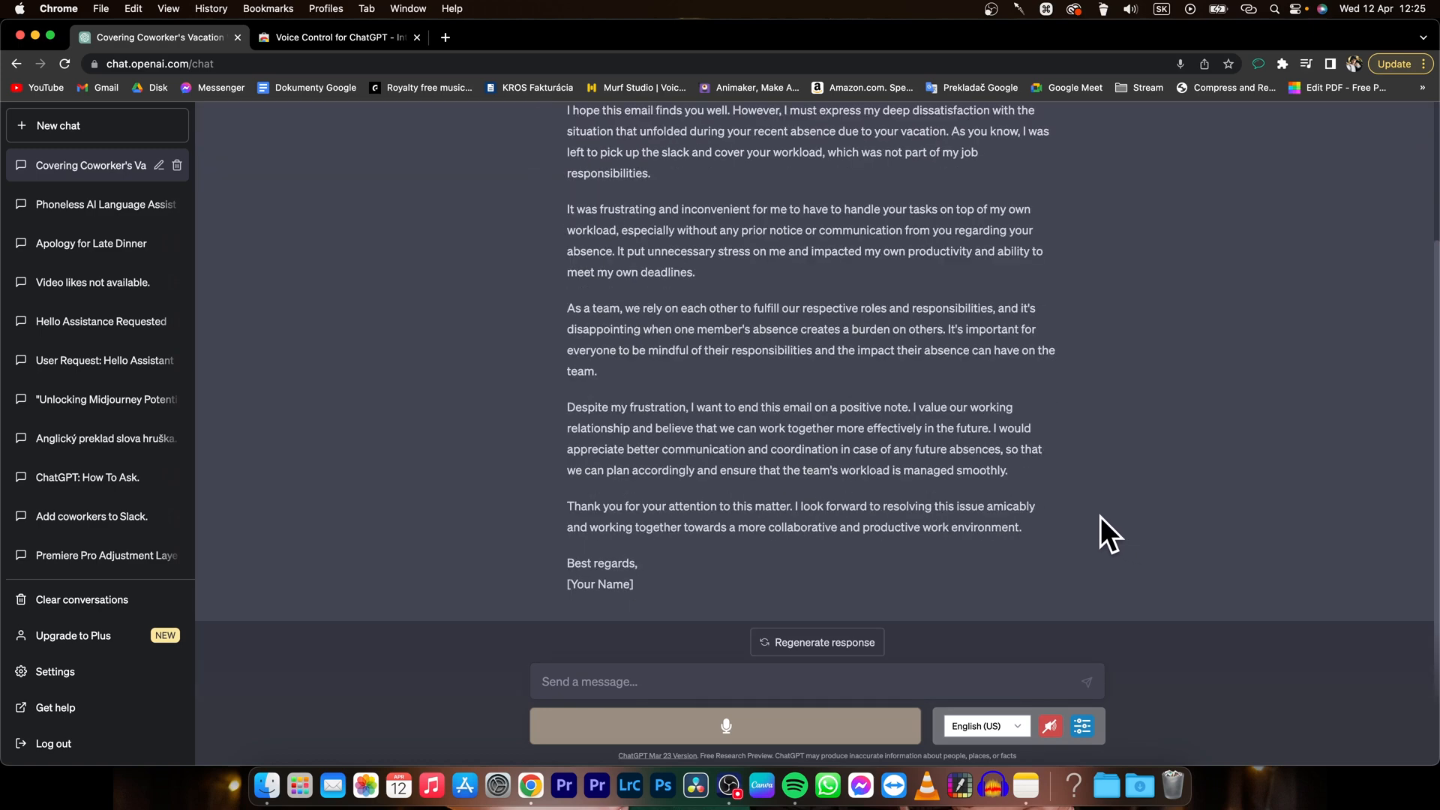
pyautogui.scroll(3)
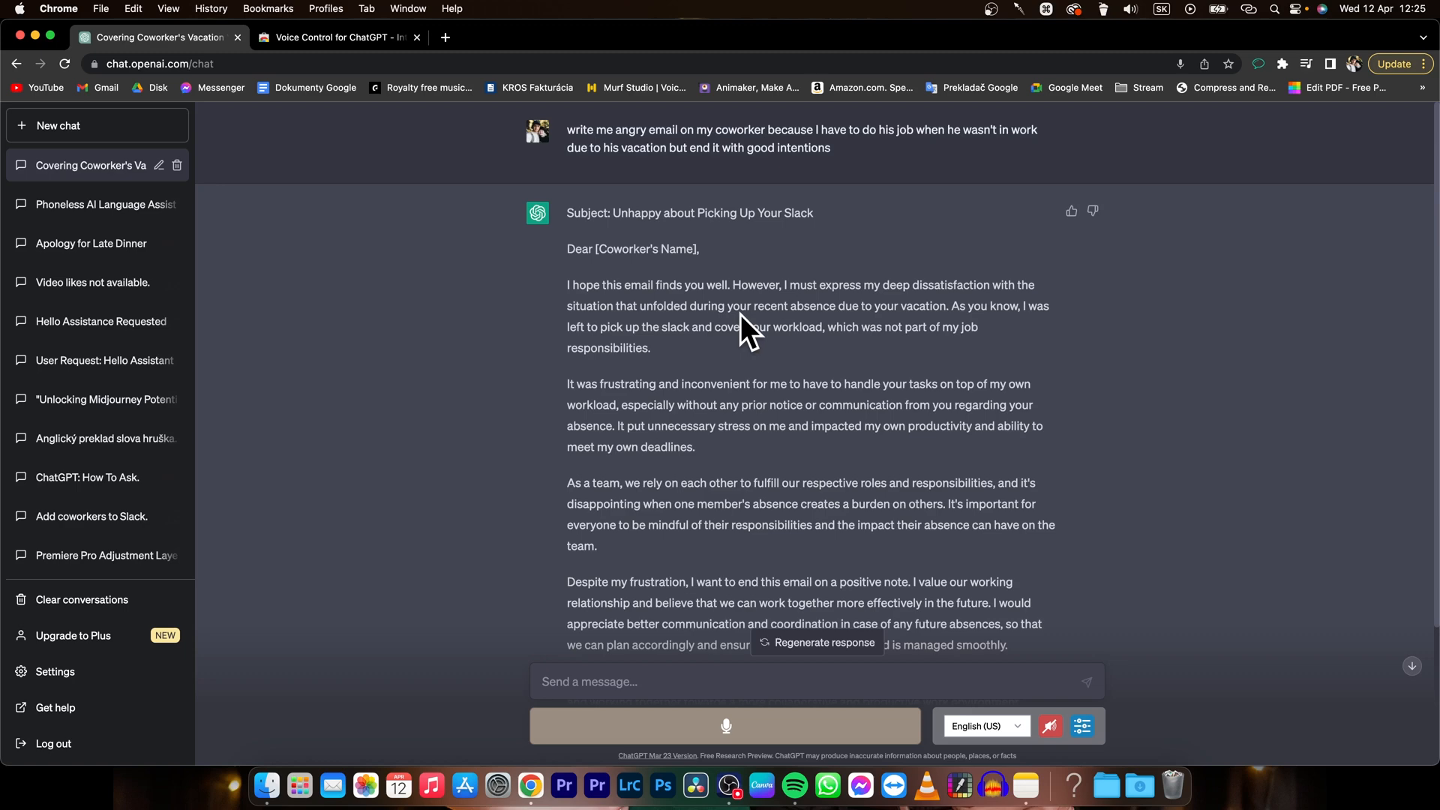
pyautogui.moveTo(741, 333)
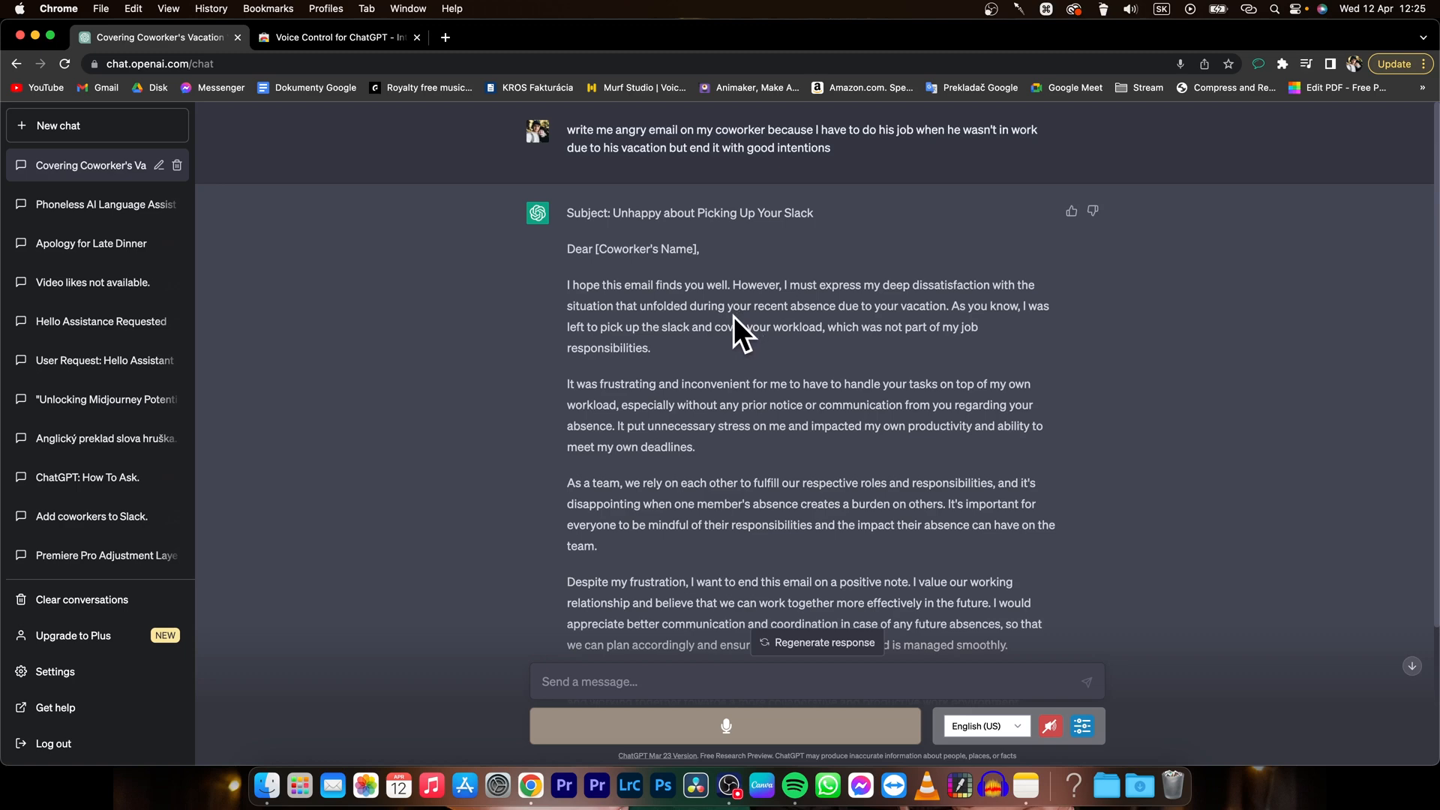
pyautogui.scroll(-3)
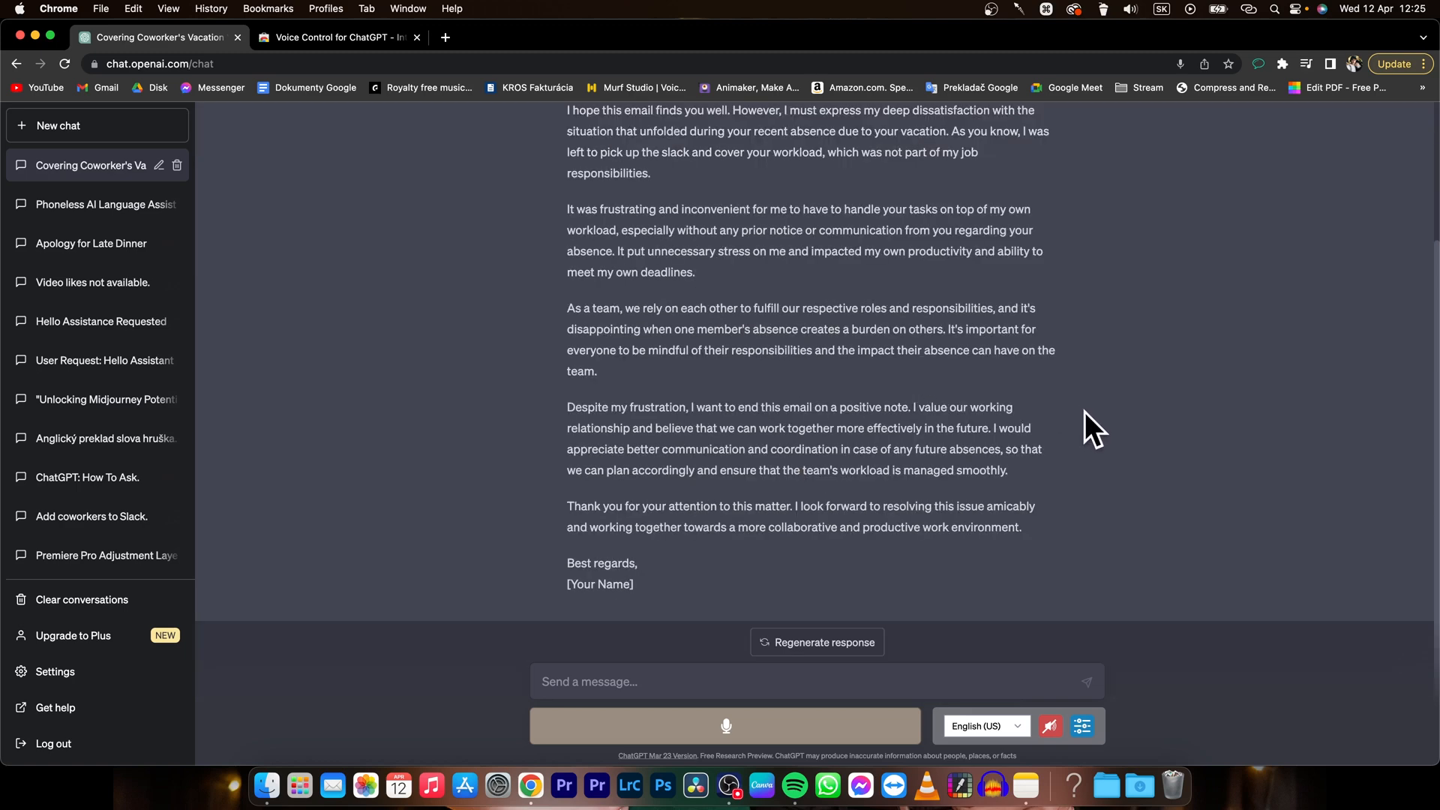
pyautogui.scroll(3)
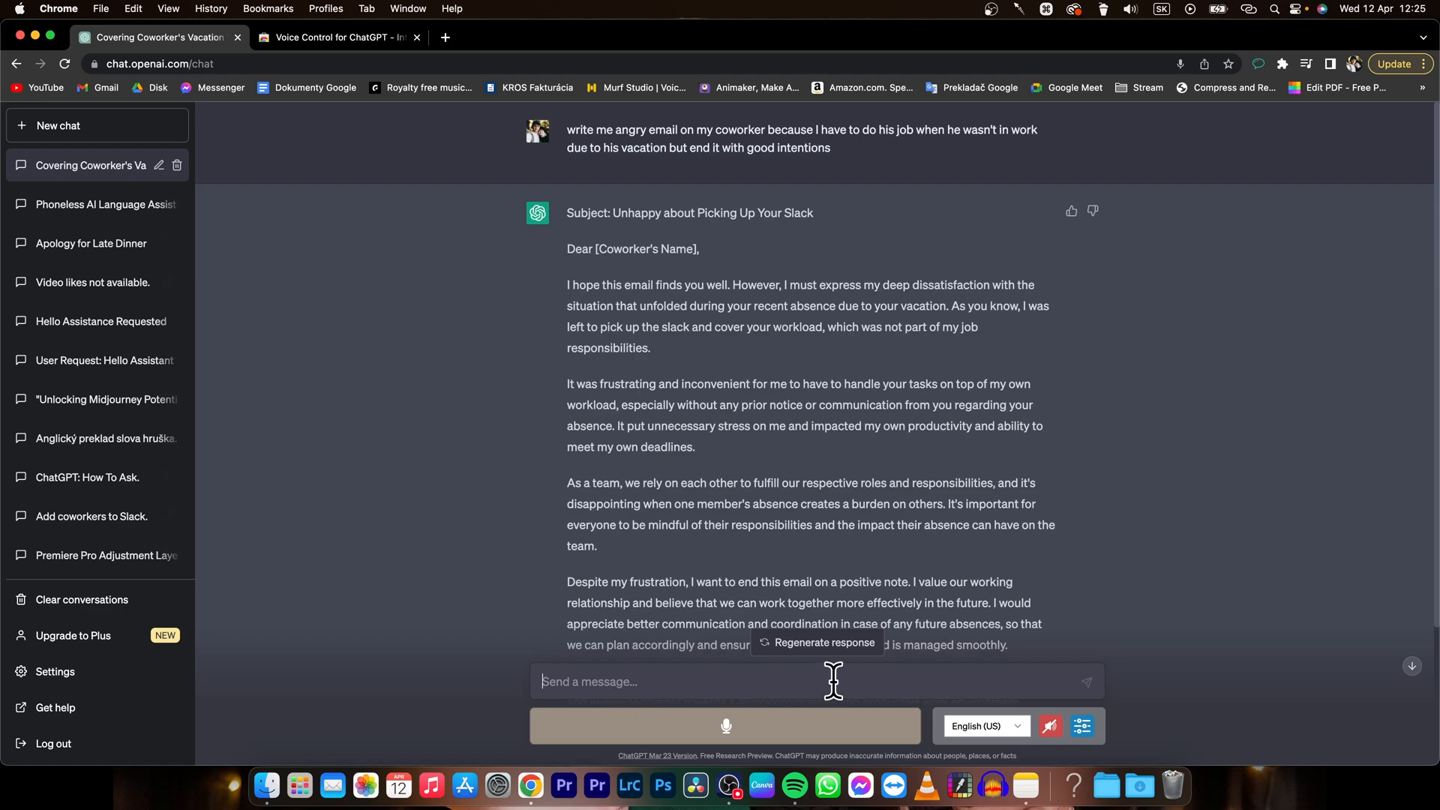
pyautogui.scroll(-3)
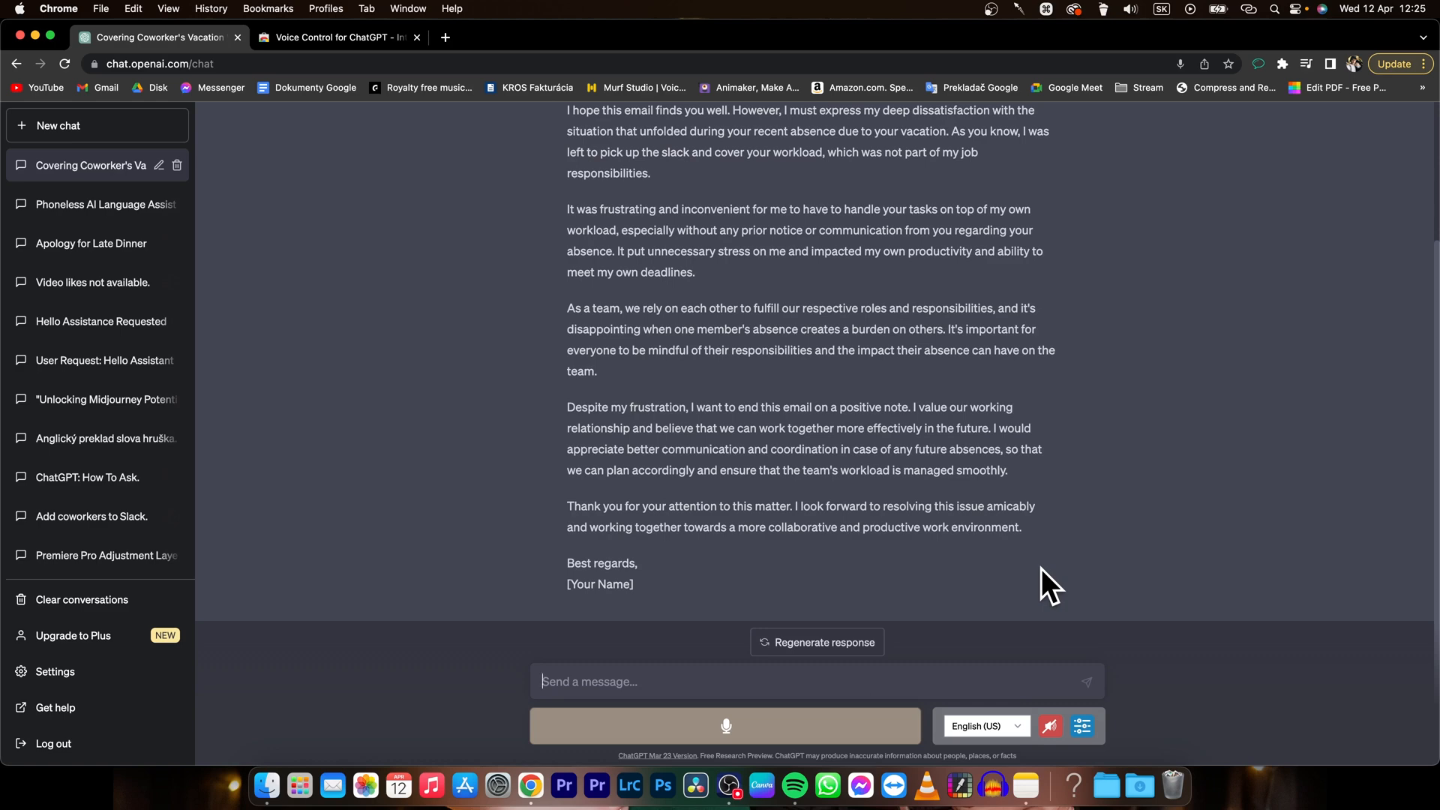
pyautogui.scroll(3)
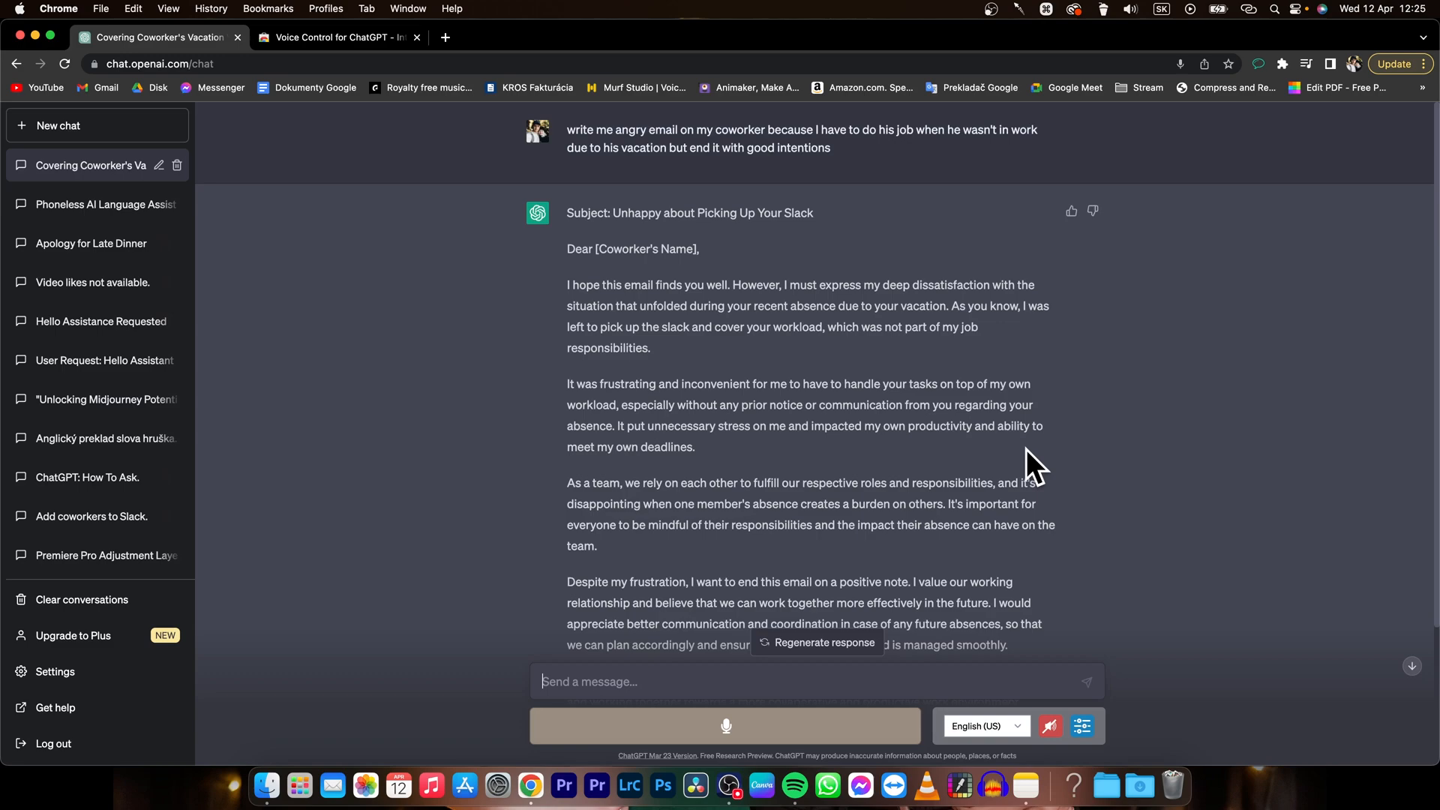